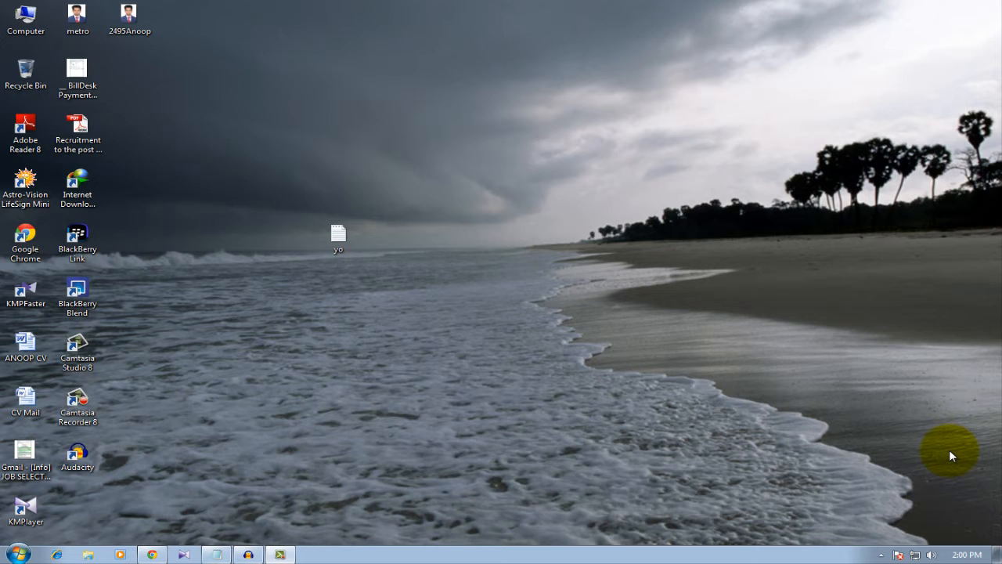
pyautogui.moveTo(222, 388)
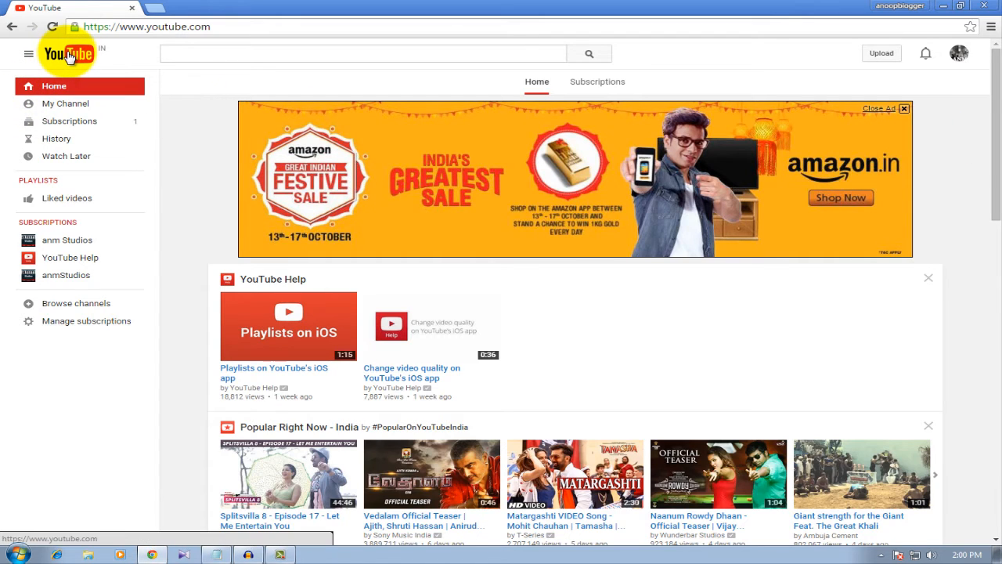
pyautogui.click(69, 48)
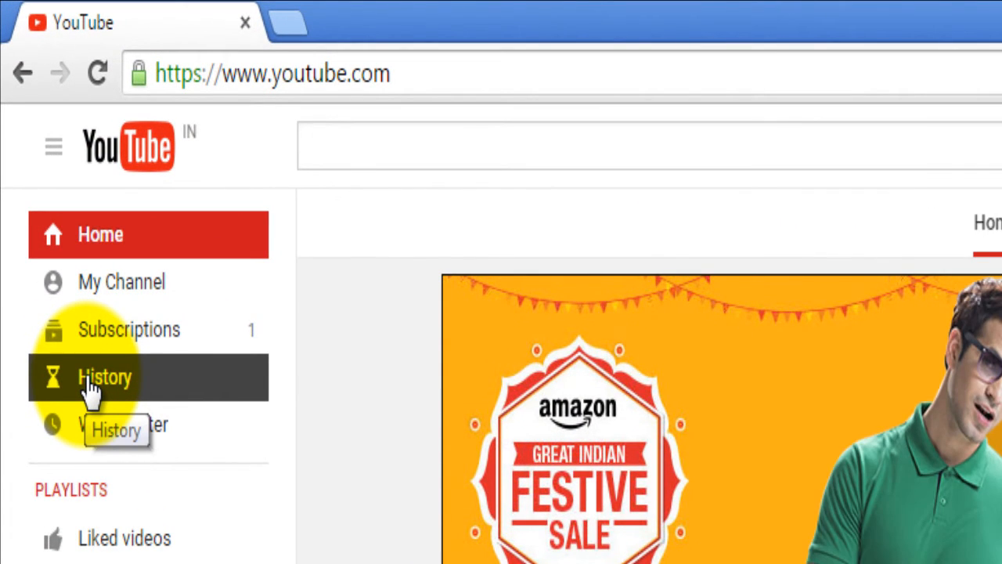
# Step: Go to the History page from the left guide menu, showing an empty watch history
pyautogui.click(103, 375)
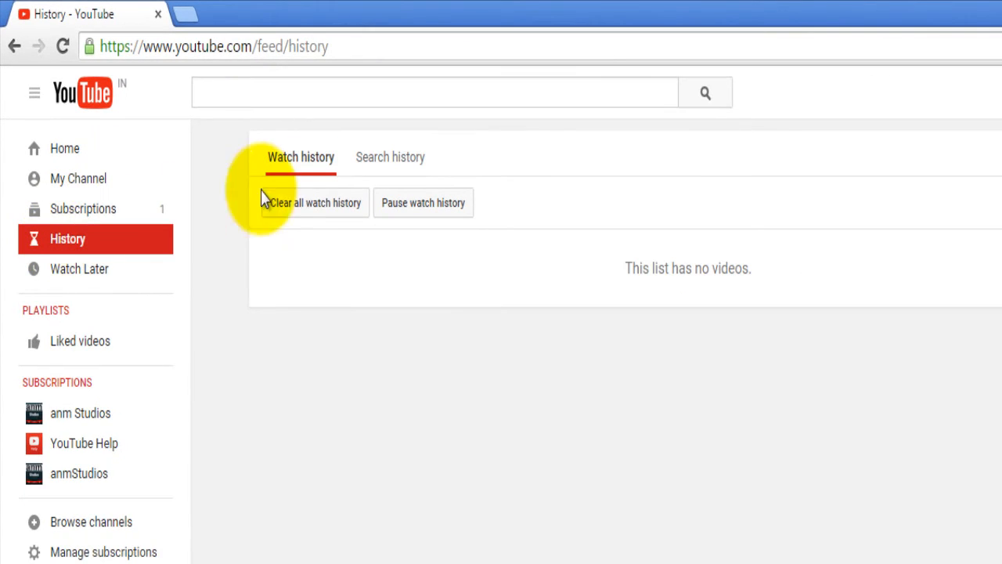
pyautogui.moveTo(426, 160)
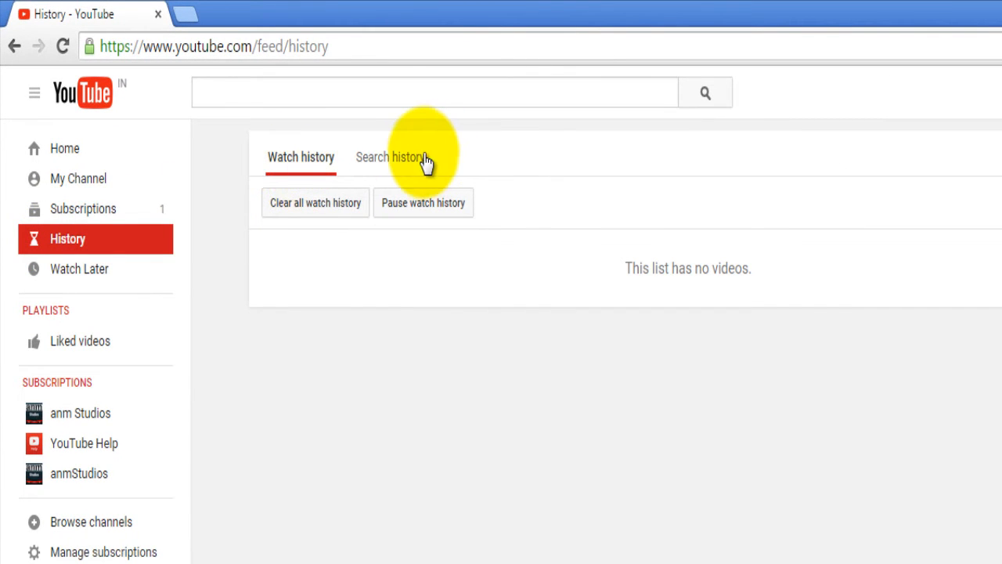
pyautogui.moveTo(306, 180)
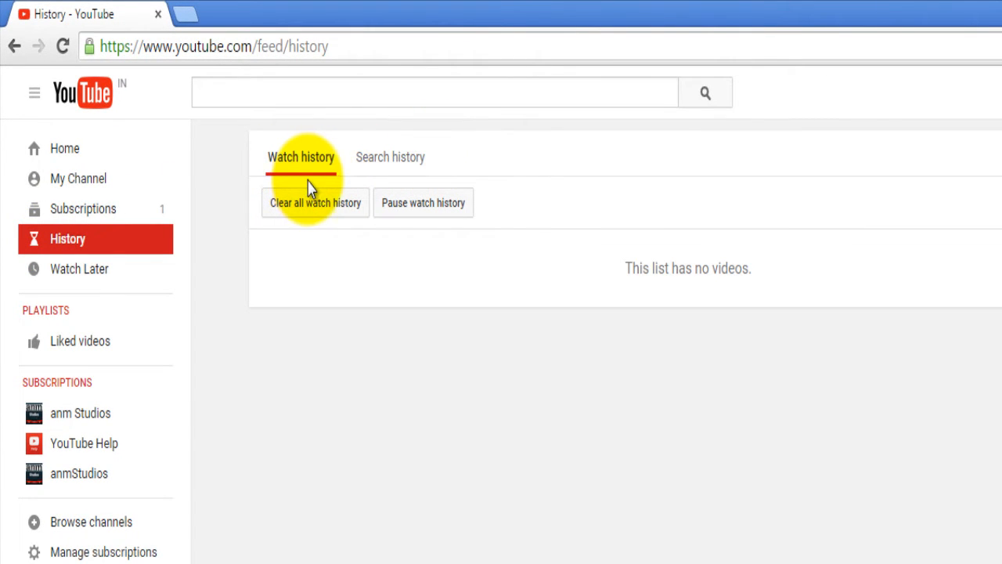
pyautogui.moveTo(341, 212)
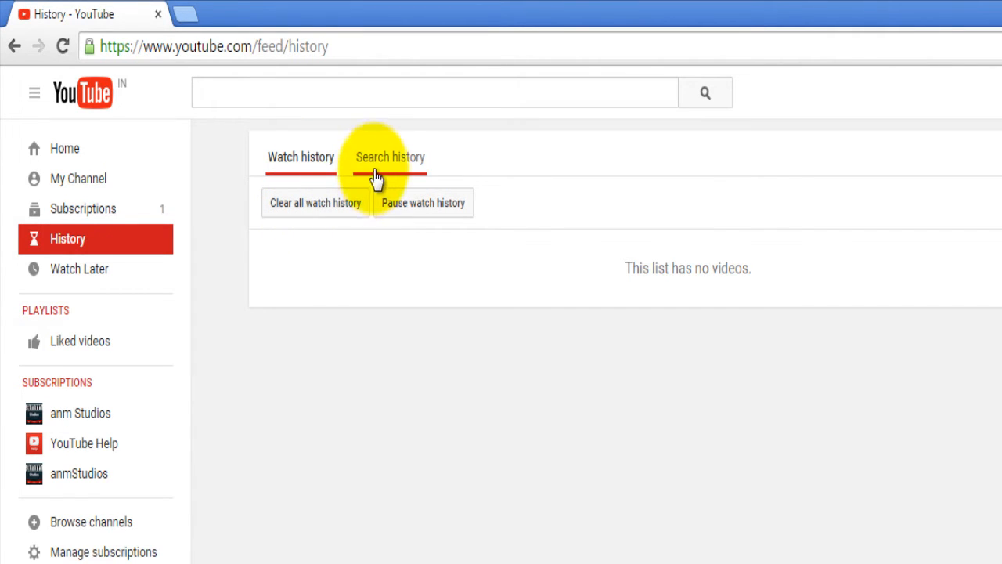
# Step: Switch the History page to the Search history list of past searches
pyautogui.click(390, 156)
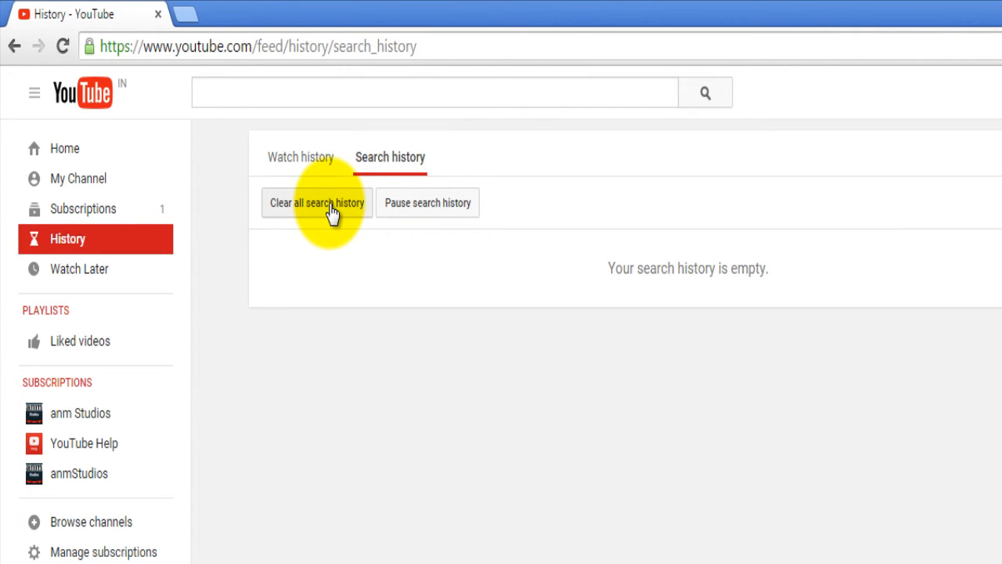
pyautogui.moveTo(427, 211)
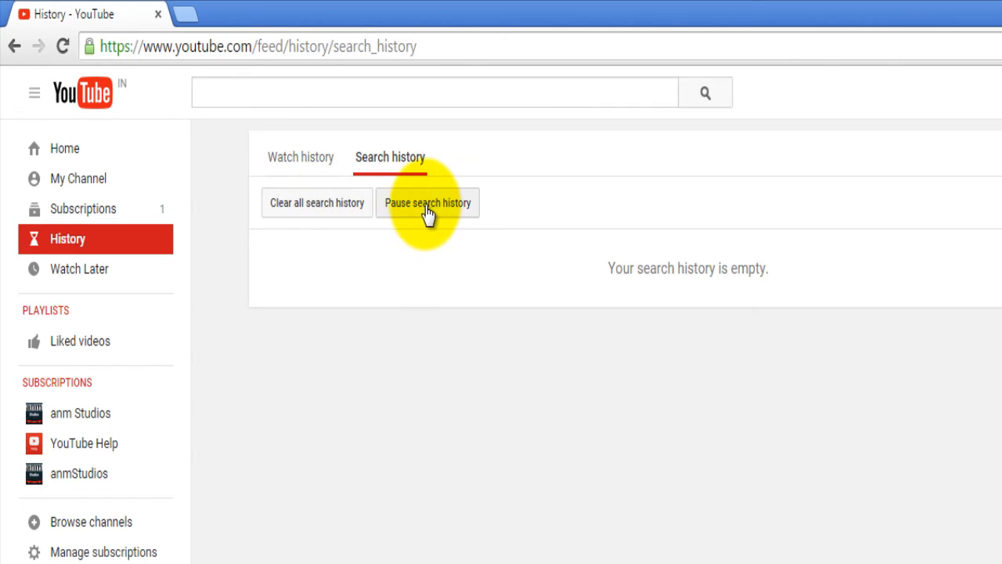
pyautogui.moveTo(329, 258)
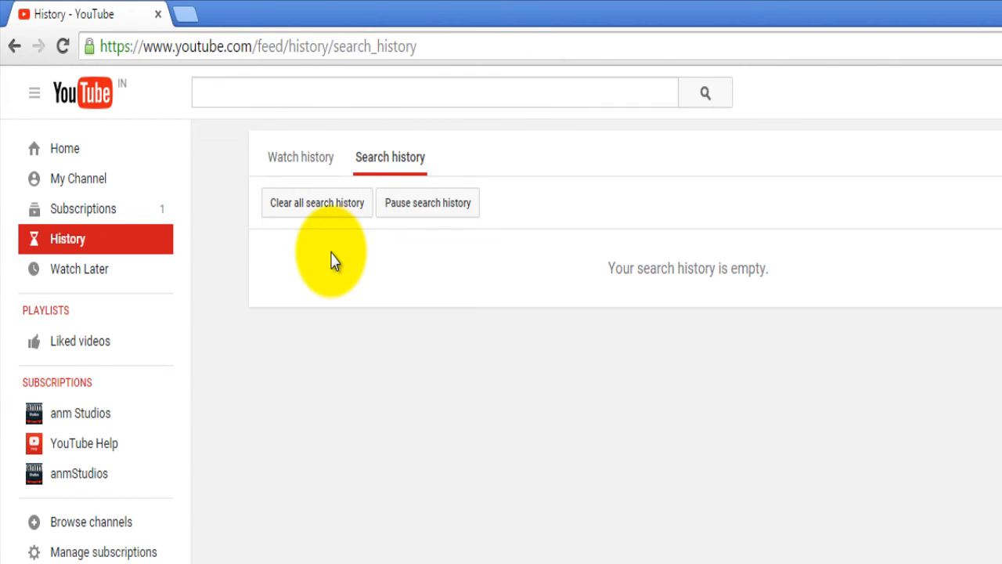
pyautogui.moveTo(326, 243)
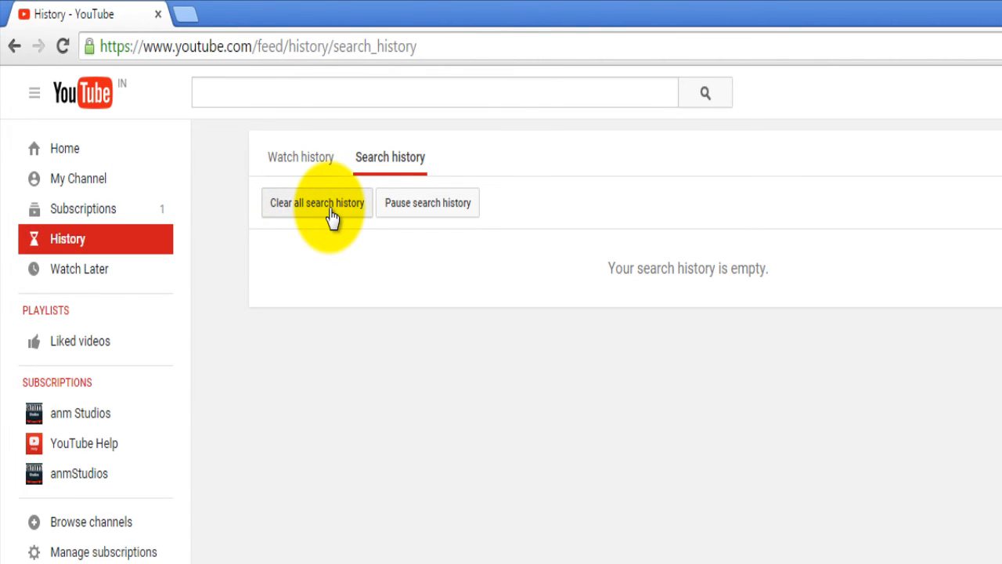
# Step: Clear all search history and confirm, leaving the search history empty
pyautogui.click(317, 203)
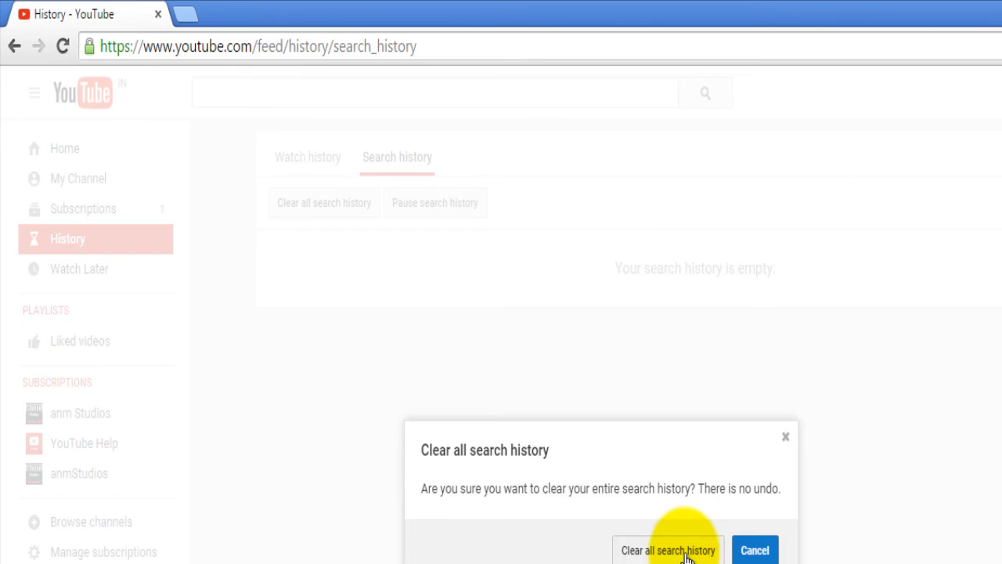
pyautogui.click(667, 549)
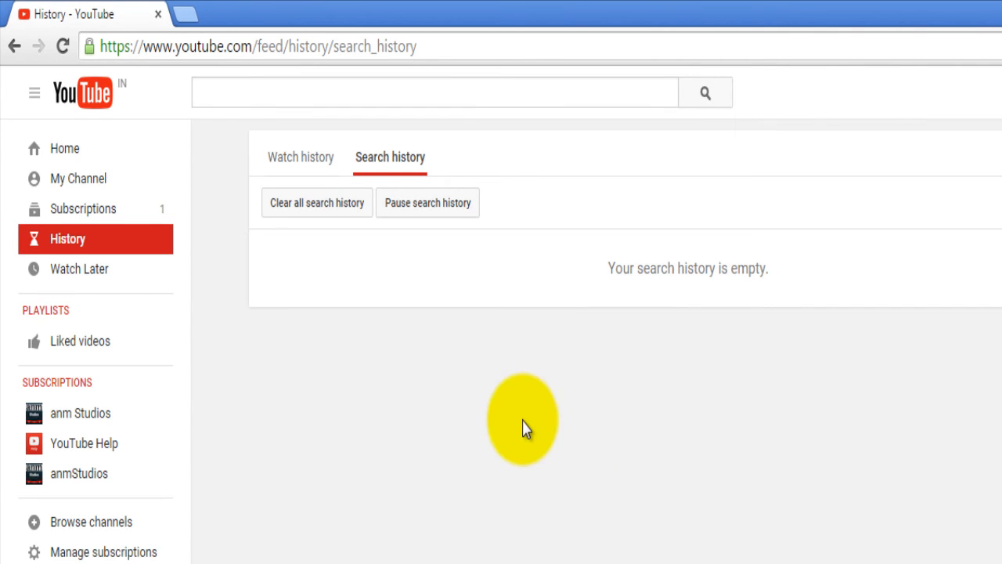